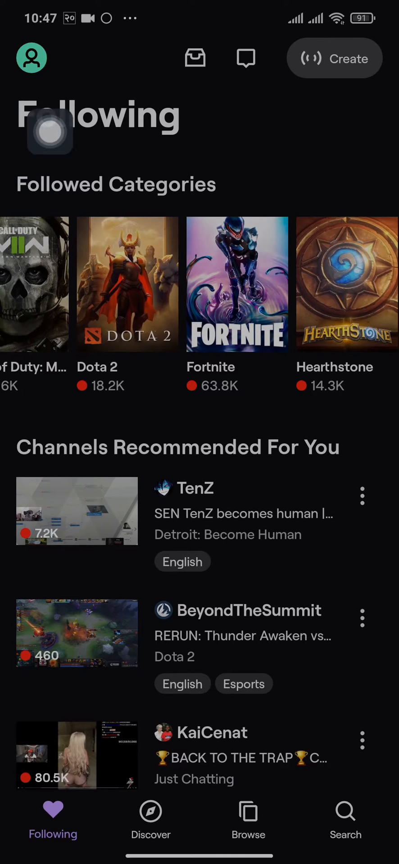
- Go to your own Twitch channel via the avatar menu's My Channel entry
left_click(31, 58)
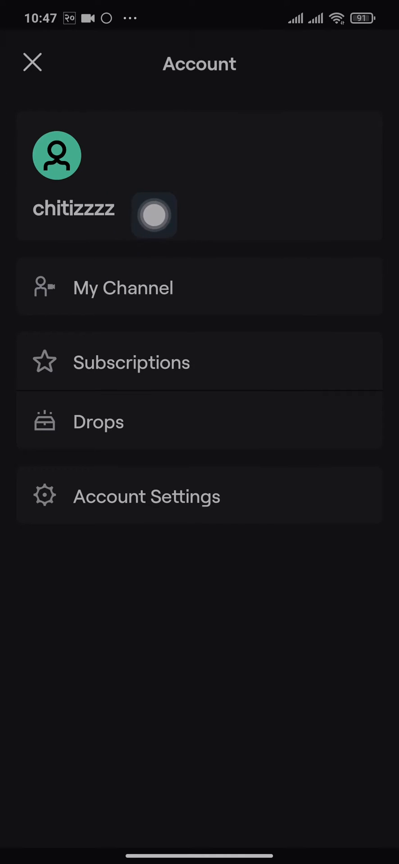
left_click(32, 62)
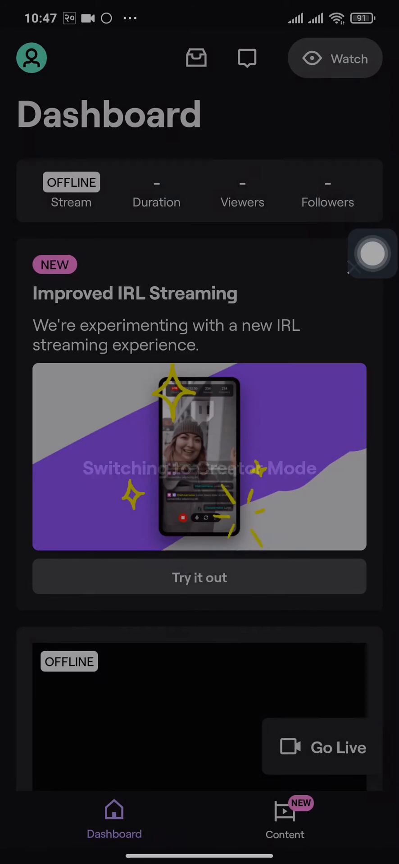
- Visit the Stream Manager showing the offline stream, then switch over to Instagram's home feed
scroll("down", 3)
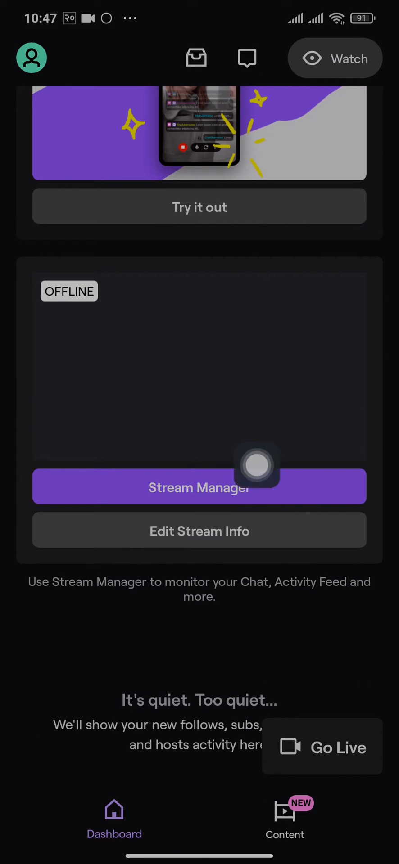
left_click(199, 486)
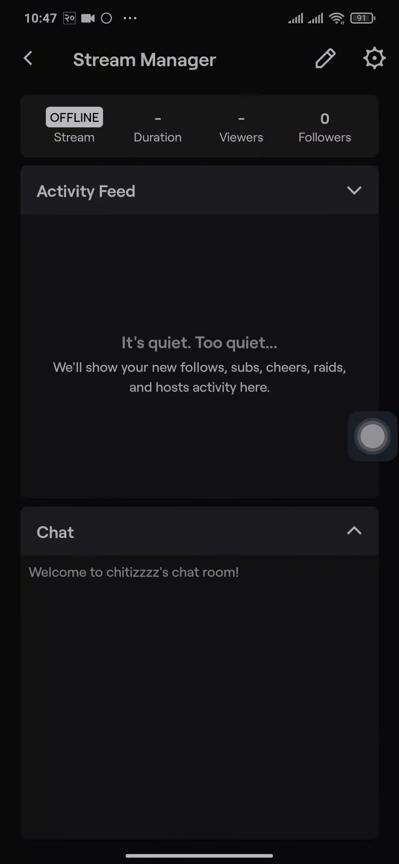
left_click_drag(372, 436, 376, 128)
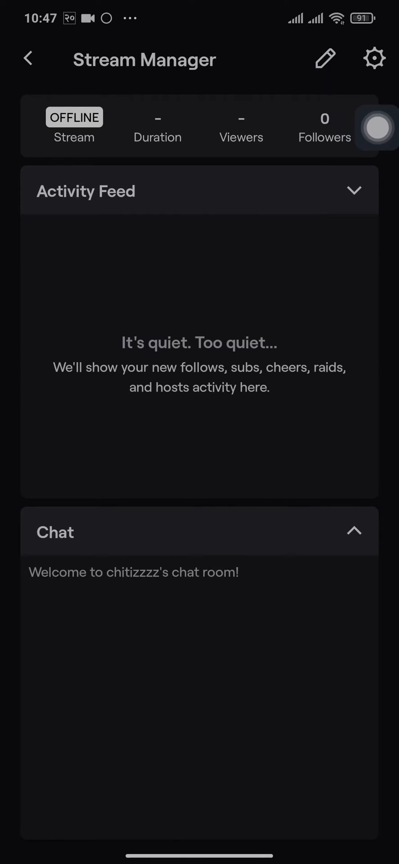
left_click(325, 59)
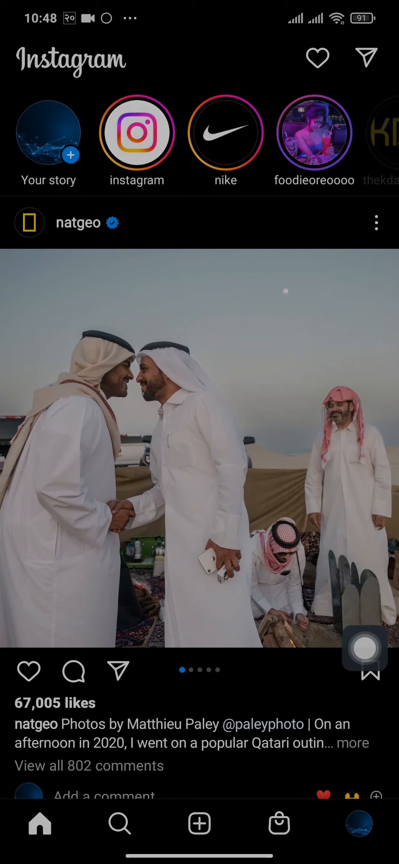
- Go to your own Instagram profile and into the app Settings
left_click(358, 823)
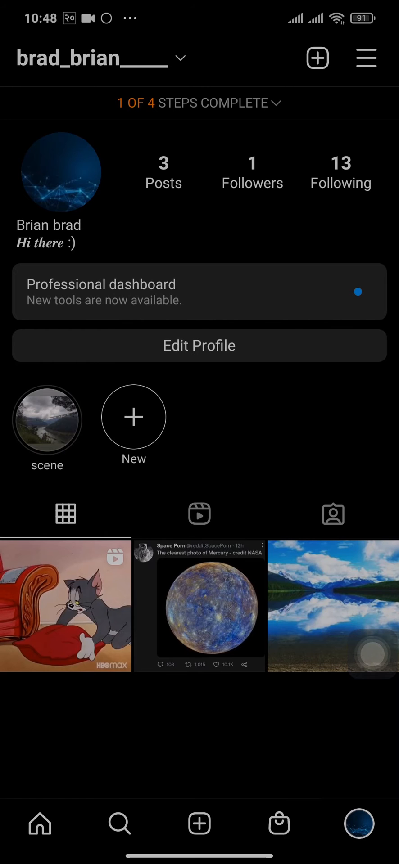
left_click(365, 58)
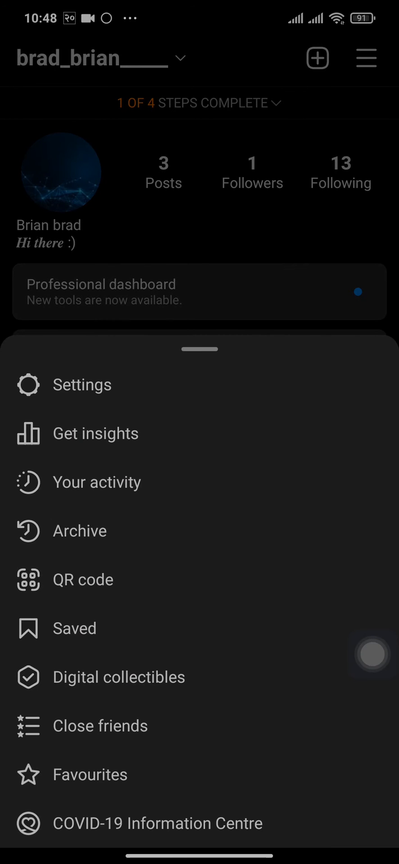
left_click(81, 383)
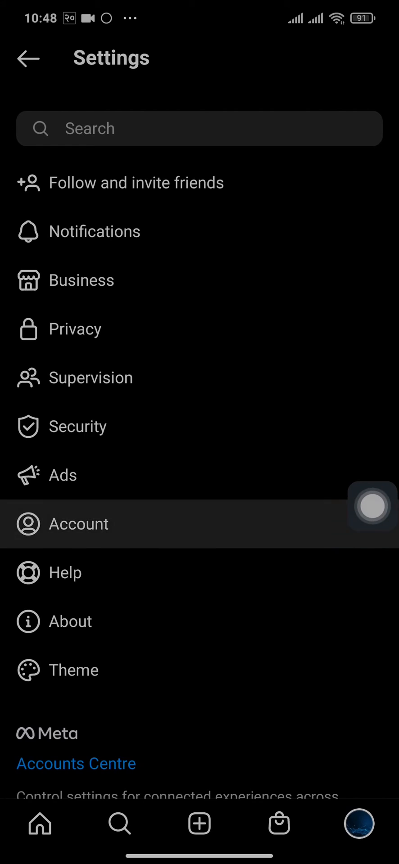
- Check the Account settings page and return to the profile with its 'Hi there :)' bio
left_click(77, 523)
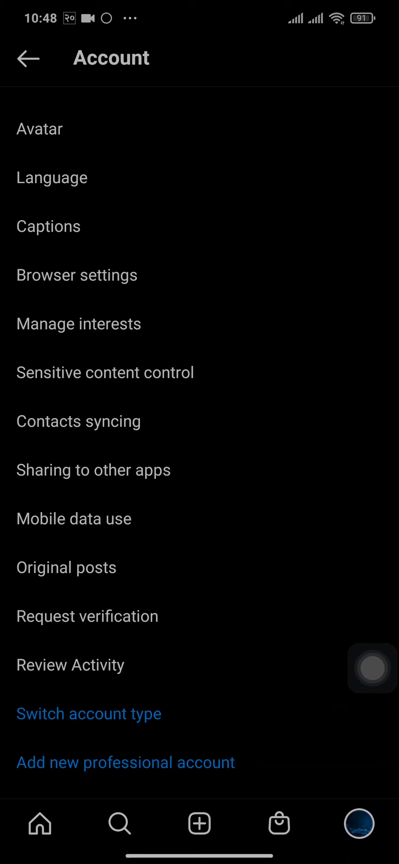
left_click(28, 58)
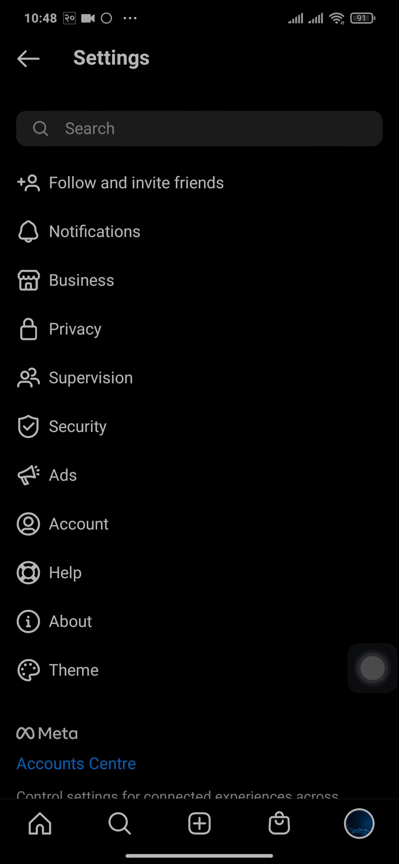
left_click(28, 58)
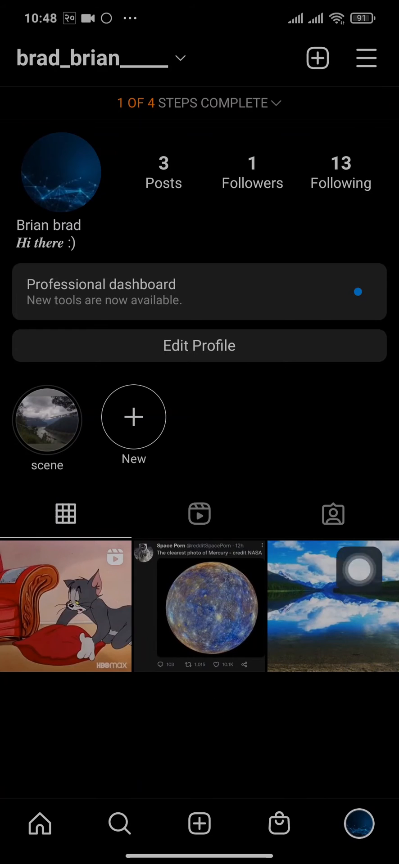
- Begin adding an external link from the Edit Profile page
left_click(199, 345)
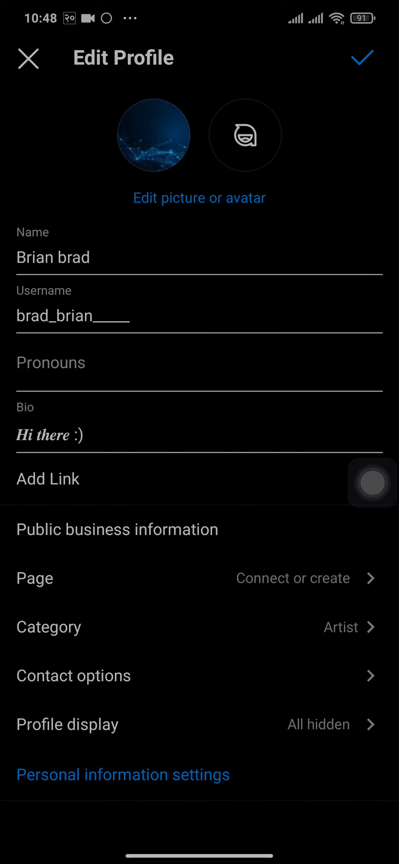
left_click(48, 478)
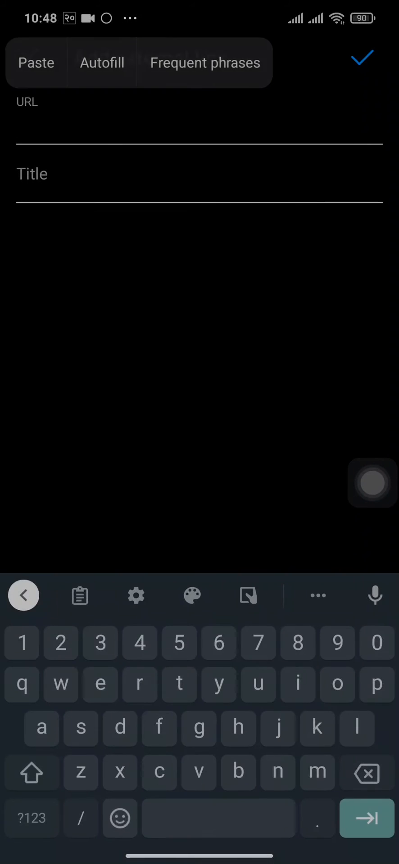
- Save a link with the pasted Twitch channel URL titled 'Twitch' and view it under the bio
left_click(36, 62)
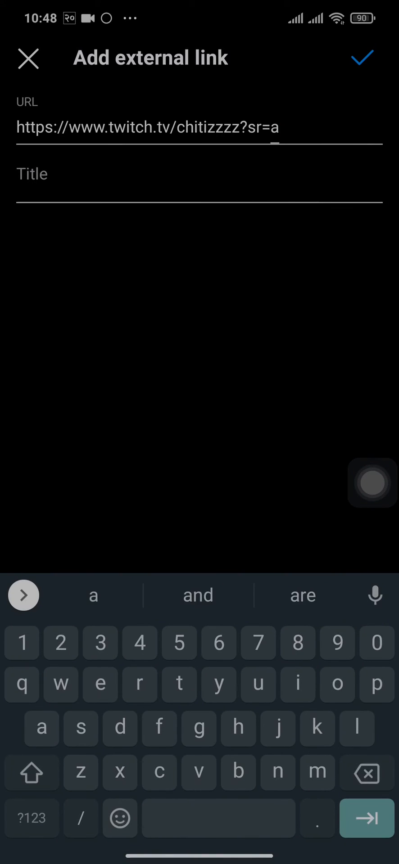
left_click(23, 595)
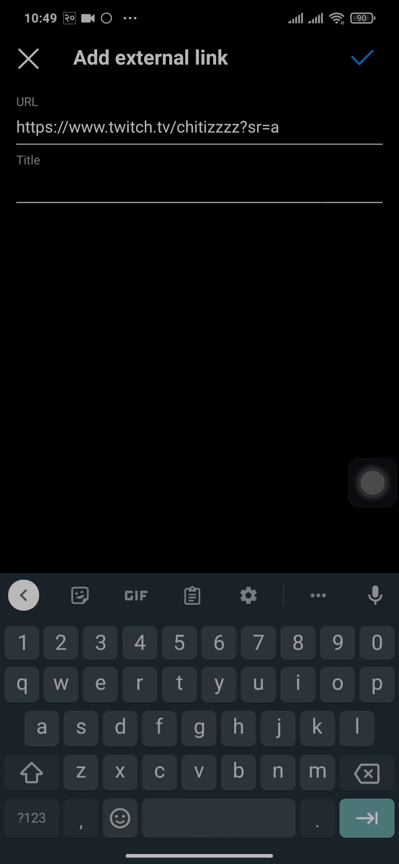
type("Twitch")
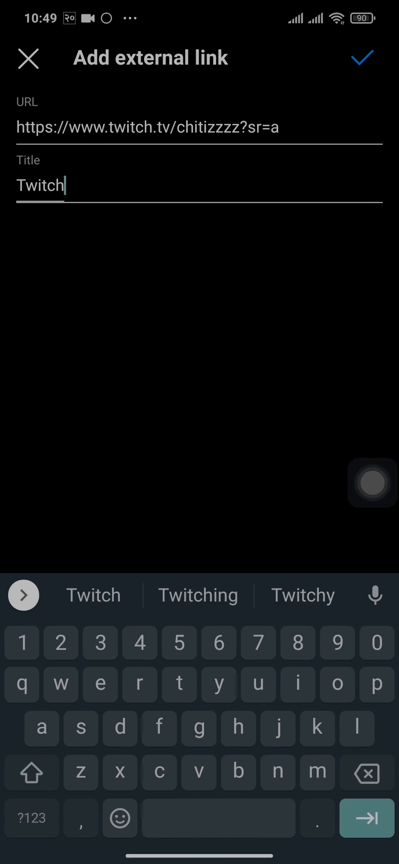
left_click(361, 58)
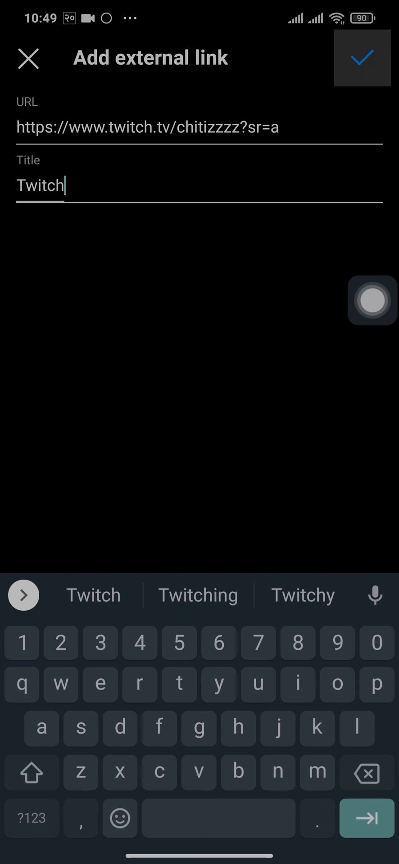
left_click(362, 58)
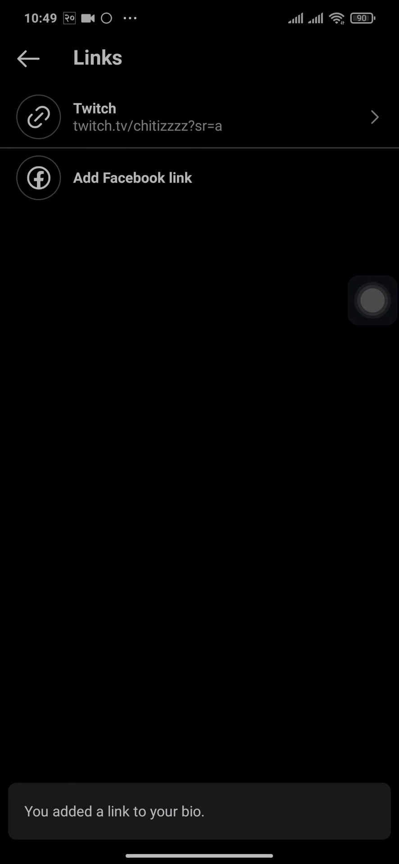
left_click(26, 58)
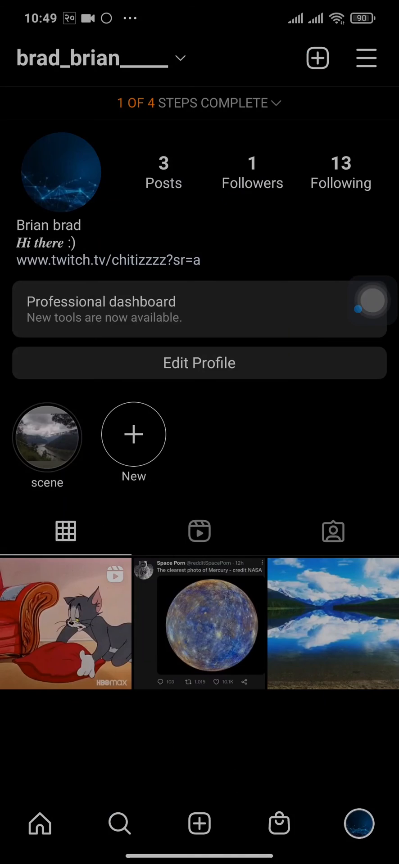